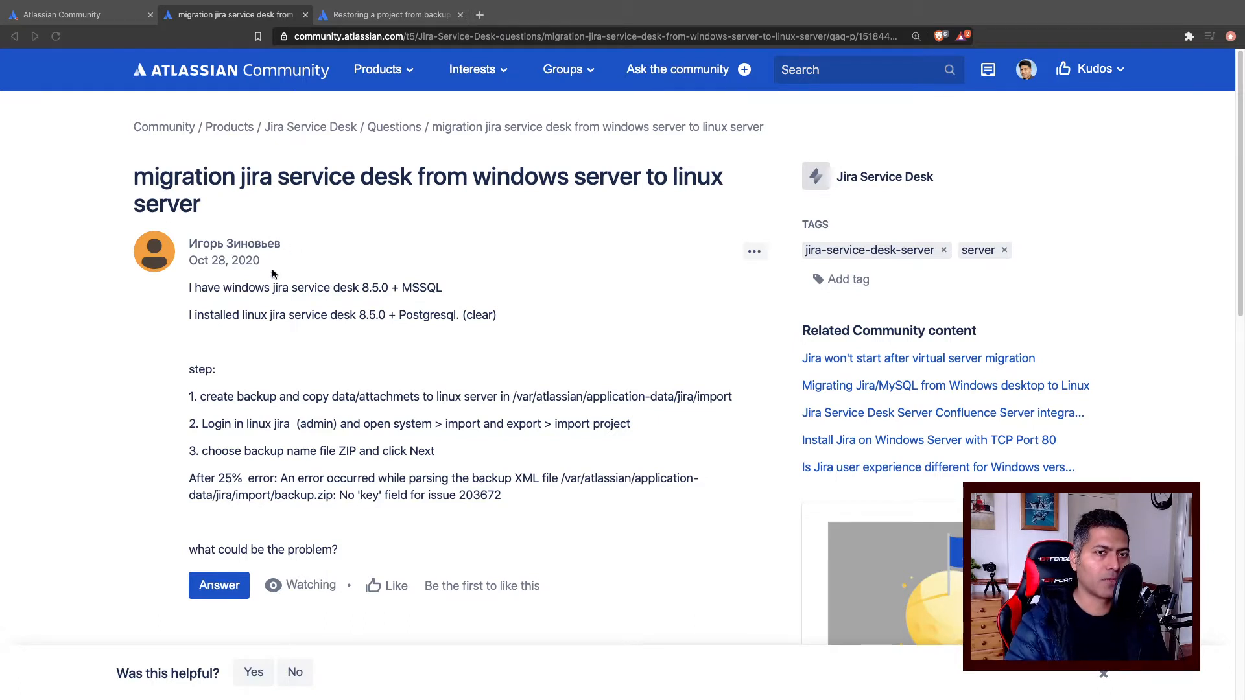
mouse_move(333, 350)
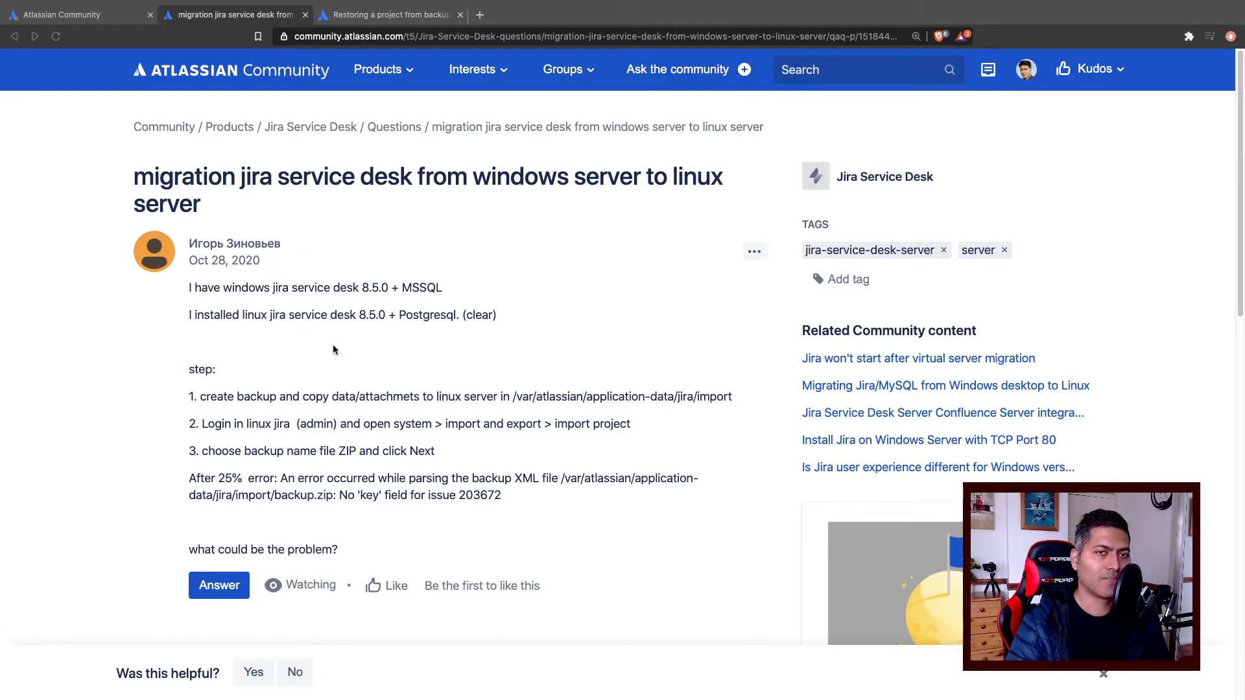
mouse_move(345, 325)
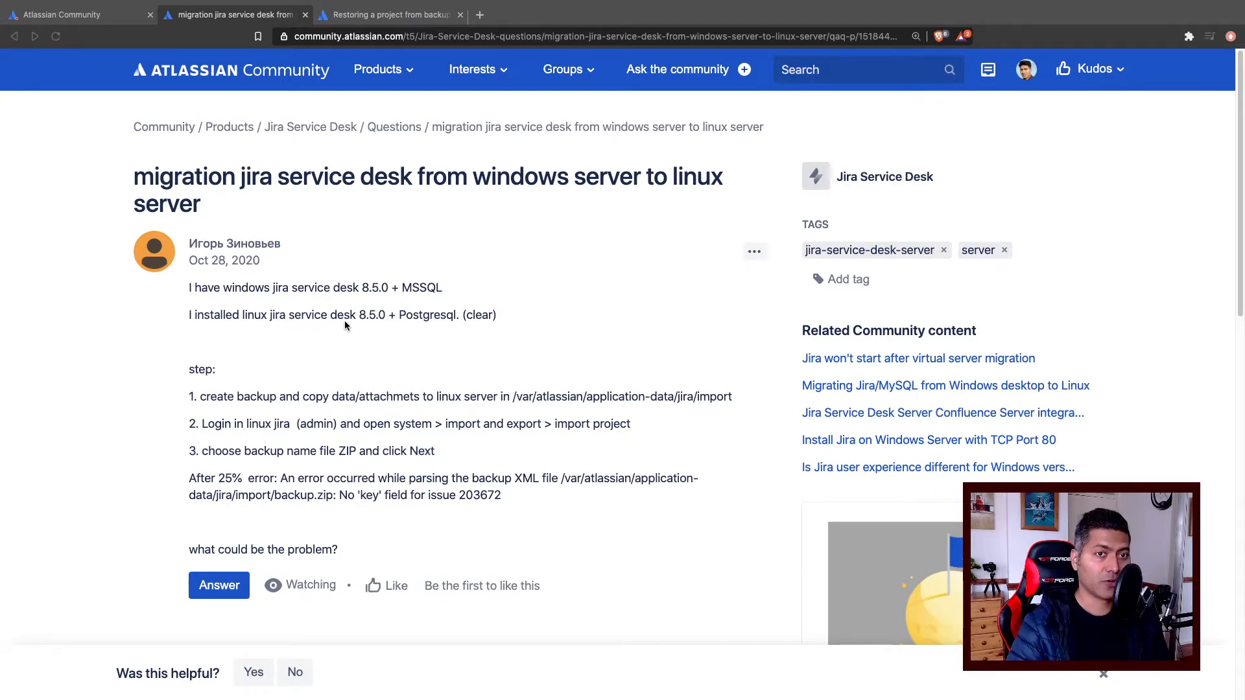
Highlight the 'installed linux jira service desk 8.5.0 + Postgresql' line, clear it, then highlight it again
triple_click(342, 315)
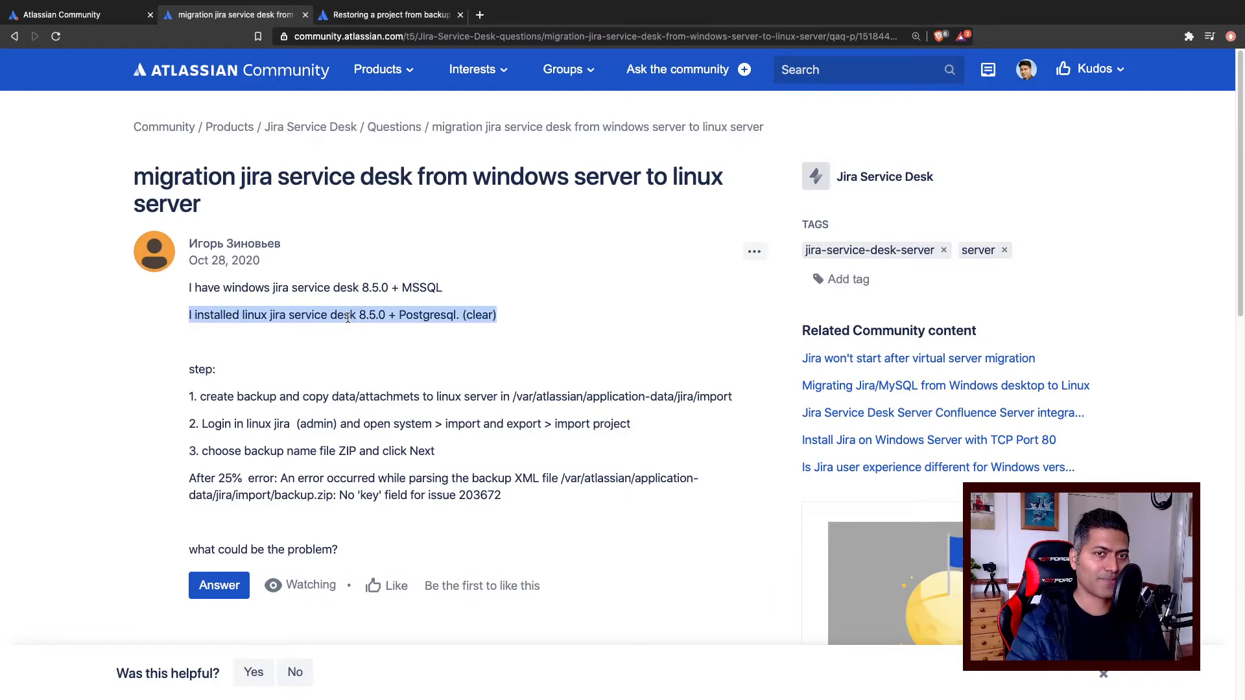
left_click(357, 374)
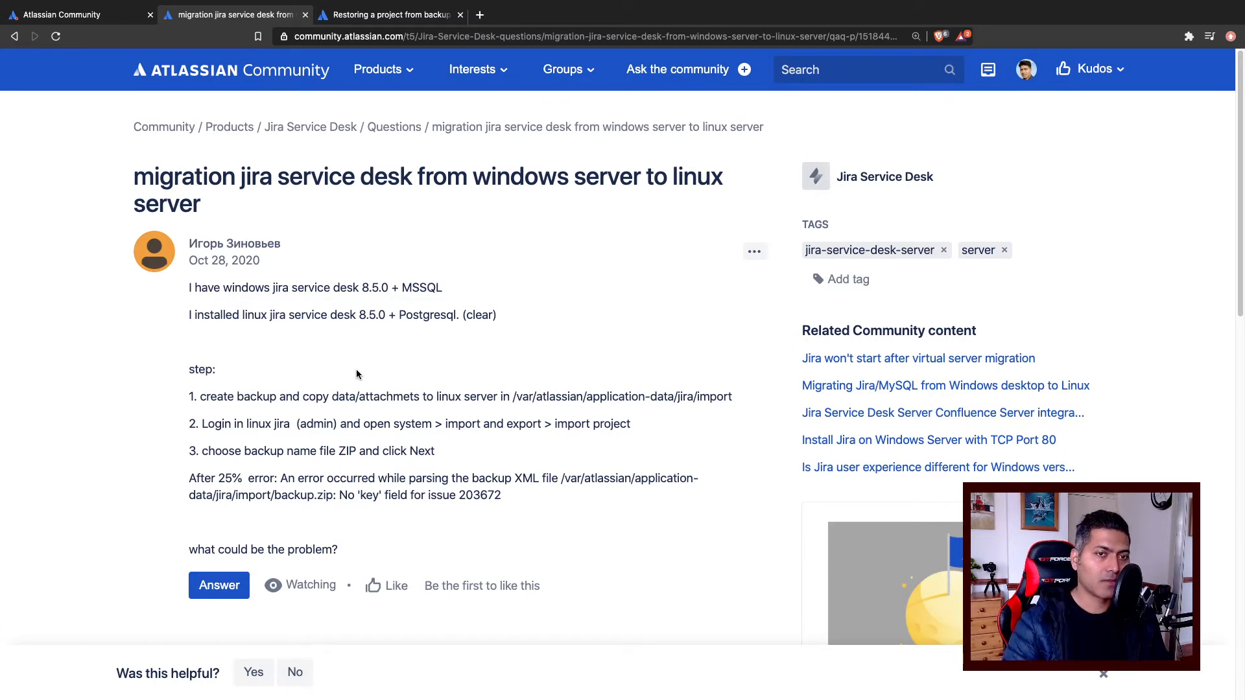
triple_click(341, 315)
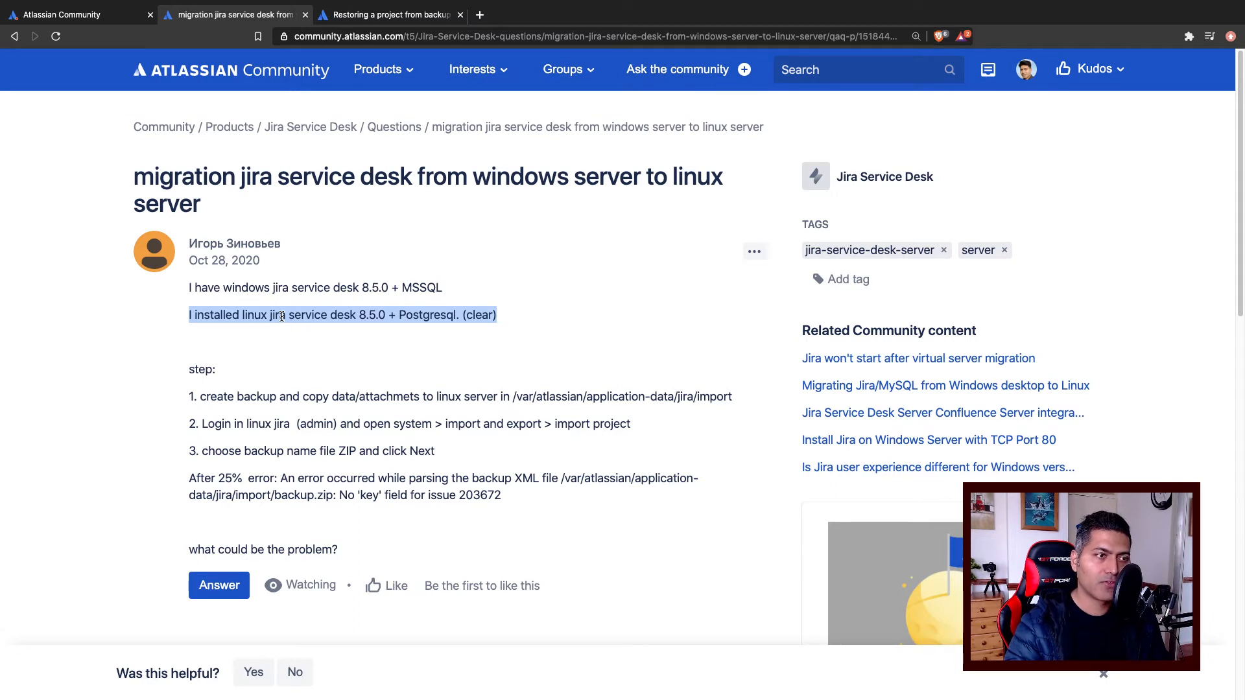
mouse_move(103, 365)
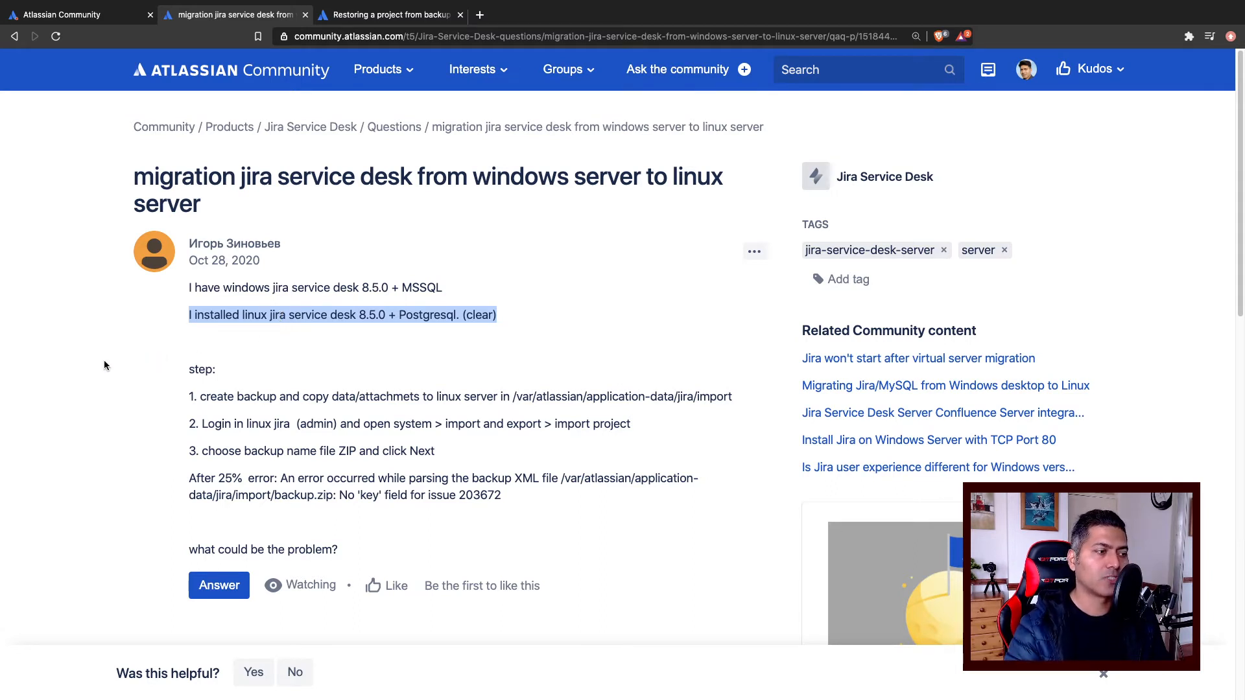